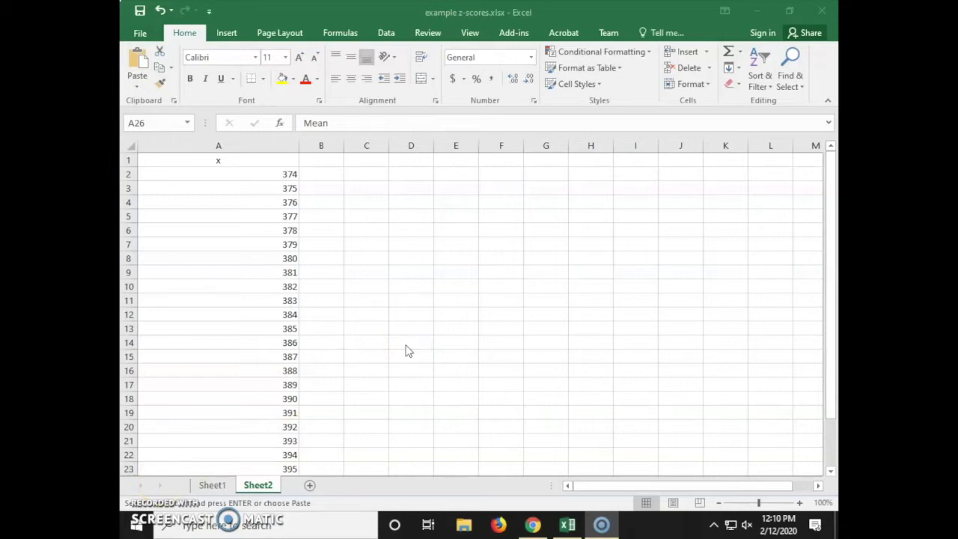
Scroll down to the Mean and Standard deviation (sample) labels in rows 26–27 and select the Mean cell
scroll("down", 3)
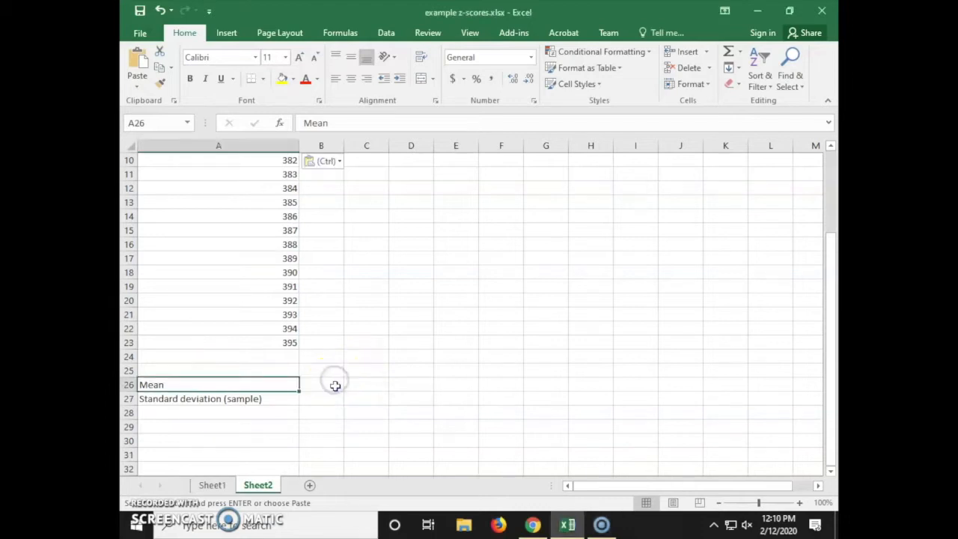
left_click(344, 32)
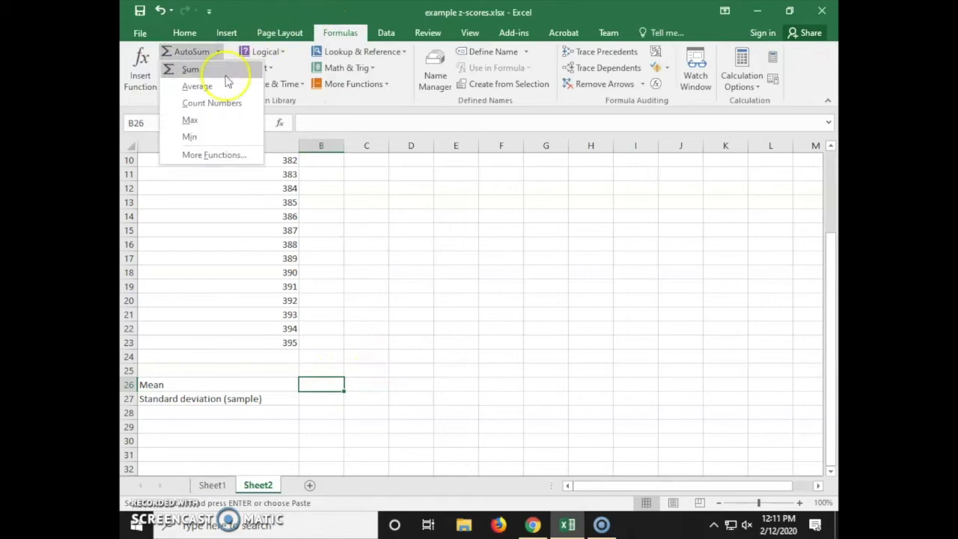
Enter an AVERAGE of A2:A23 in B26, giving a mean of 384.5
left_click(198, 85)
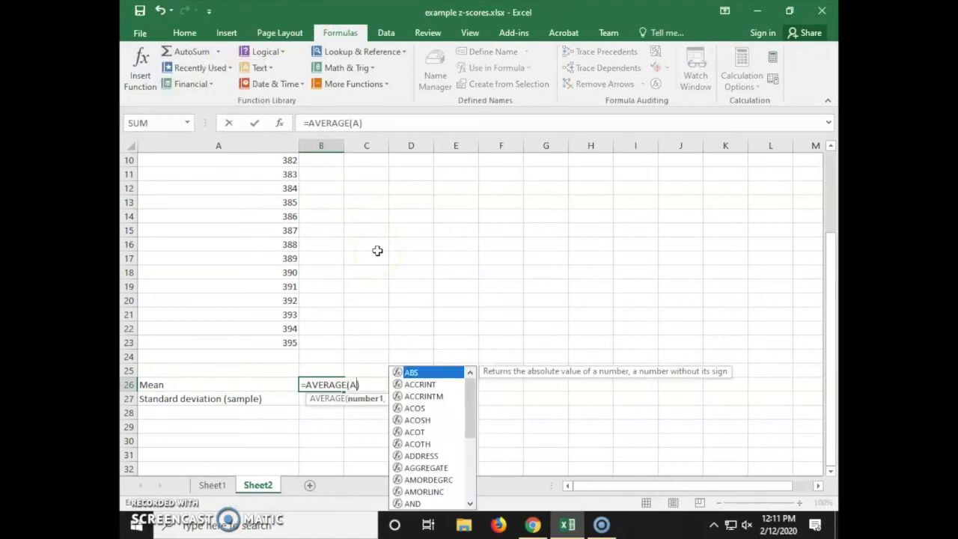
type("2:A")
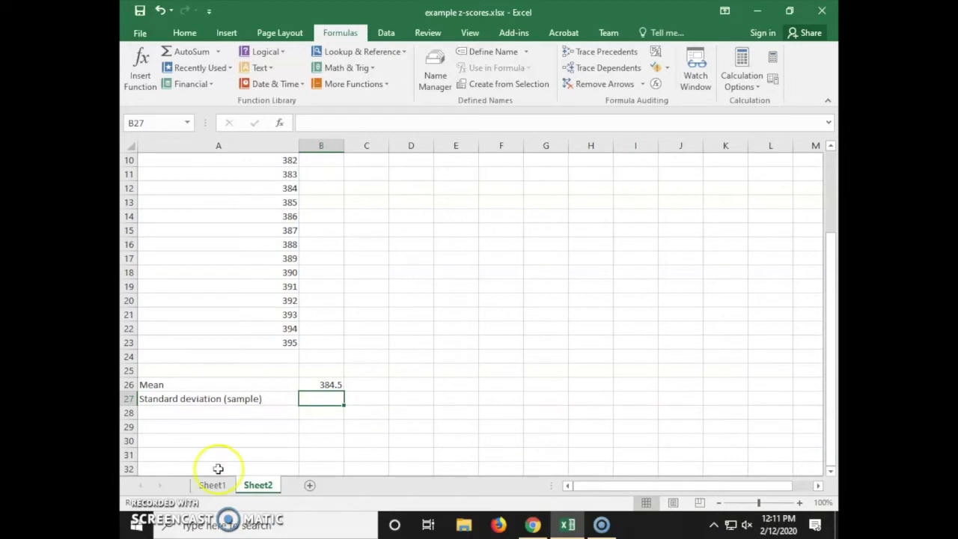
mouse_move(214, 473)
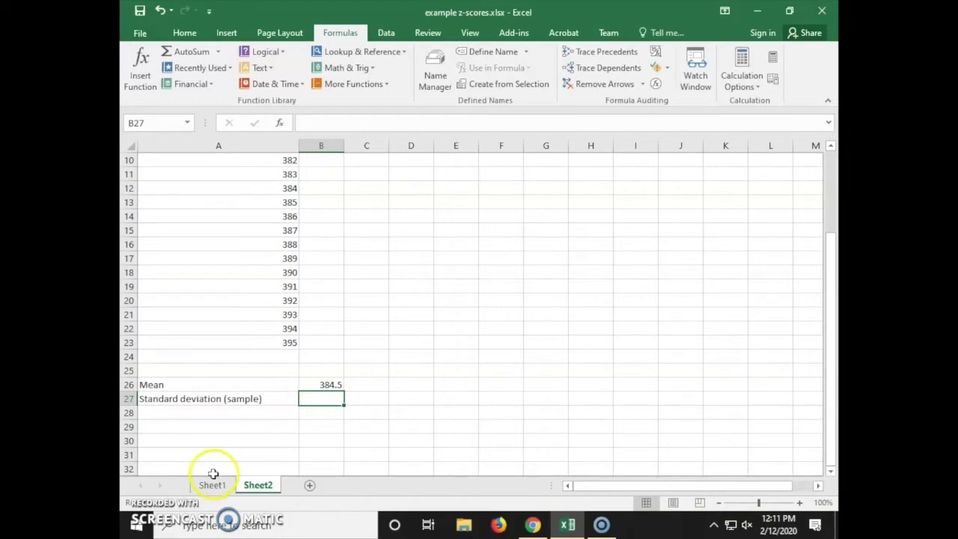
Enter =STDEV.S(A2:A23) in B27 for the sample standard deviation
type("=stdev.s(A")
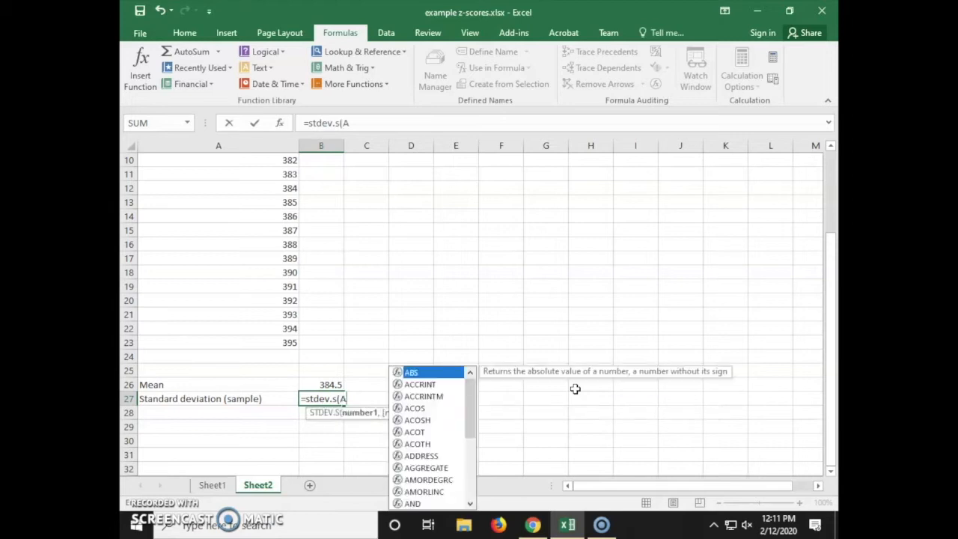
type("2:A")
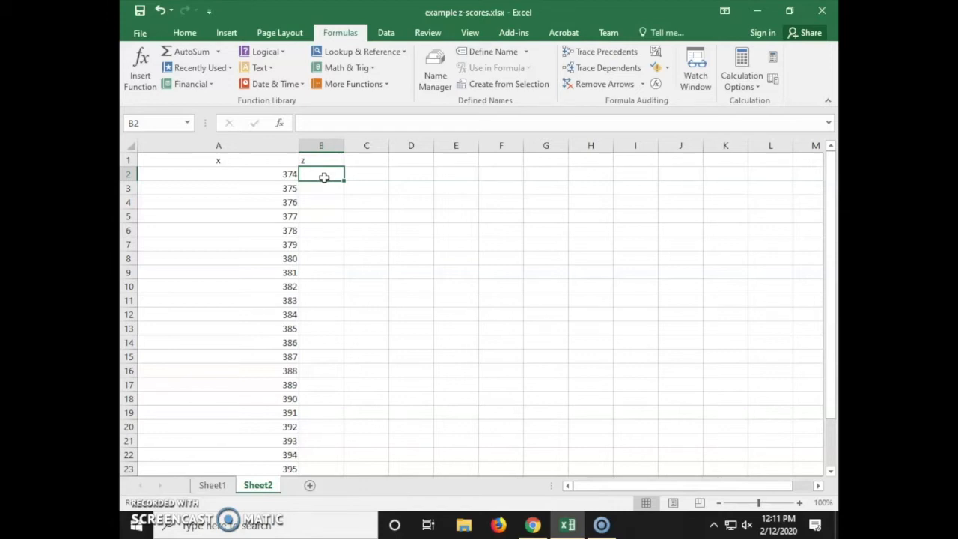
mouse_move(510, 179)
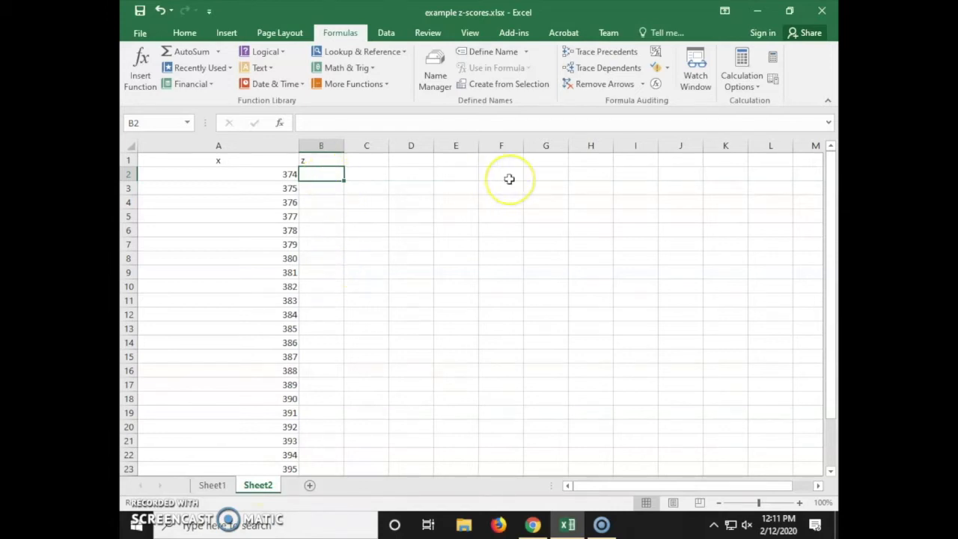
Enter =STANDARDIZE(A2,384.5,6.49) in B2, giving -1.61787 for x = 374
type("=standardize(")
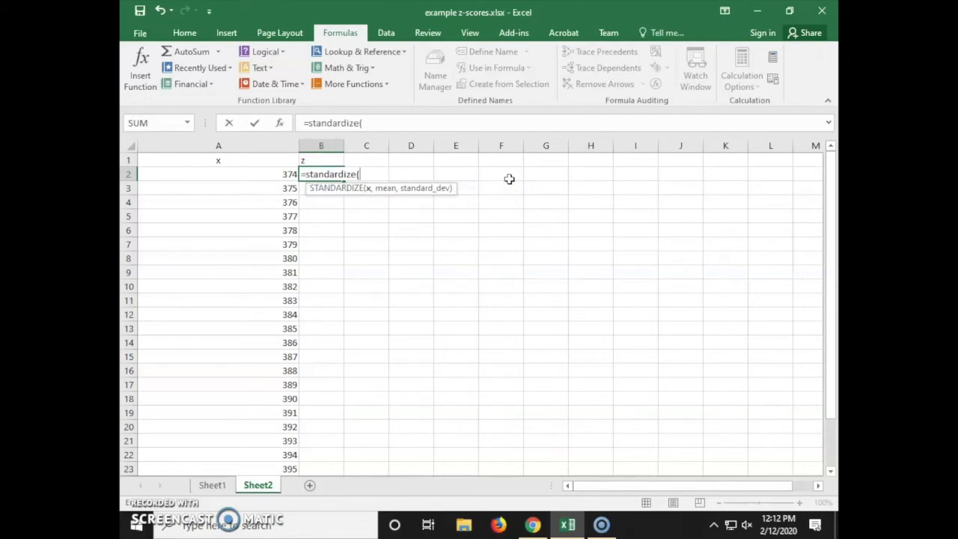
left_click(218, 174)
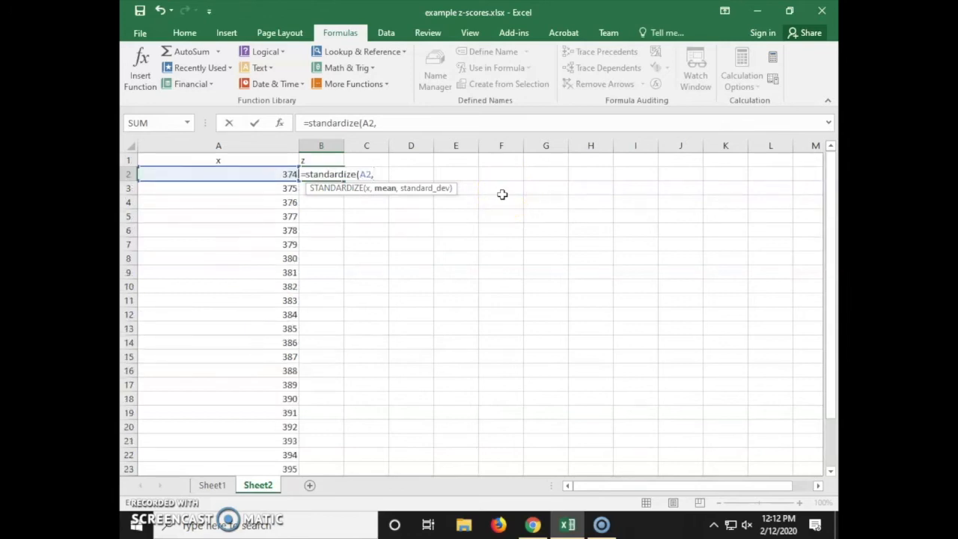
type("384")
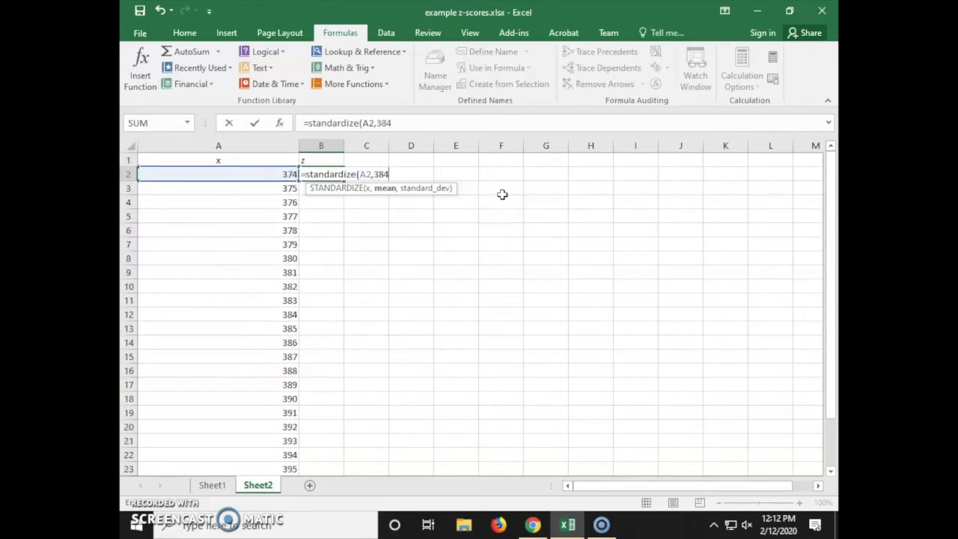
type(".5,")
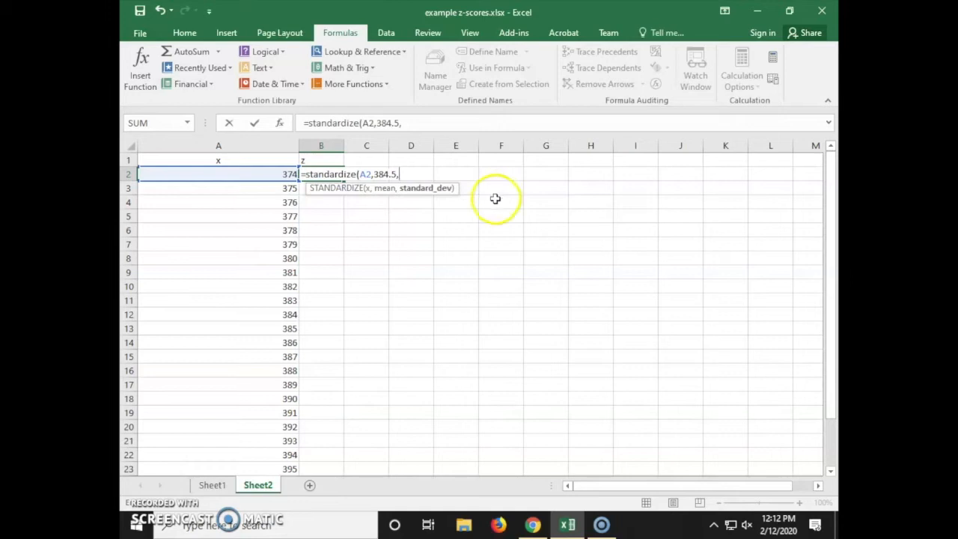
scroll("down", 3)
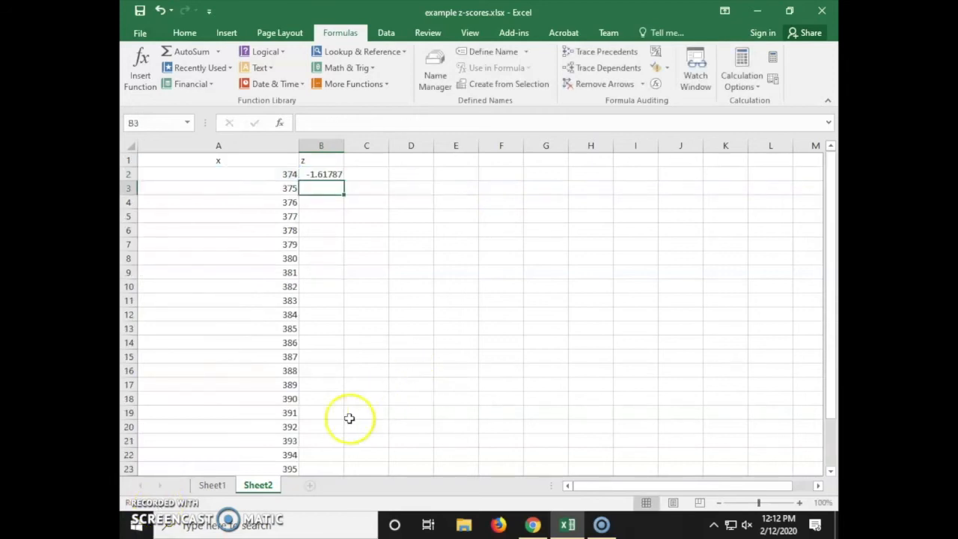
Fill the STANDARDIZE formula from B2 down to B23, ending at 1.617874
left_click(322, 174)
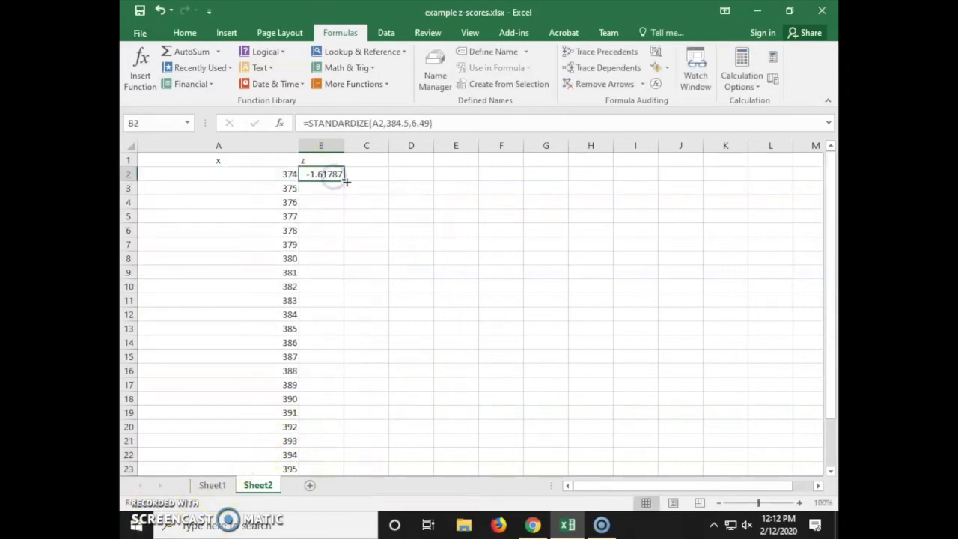
left_click_drag(342, 180, 330, 464)
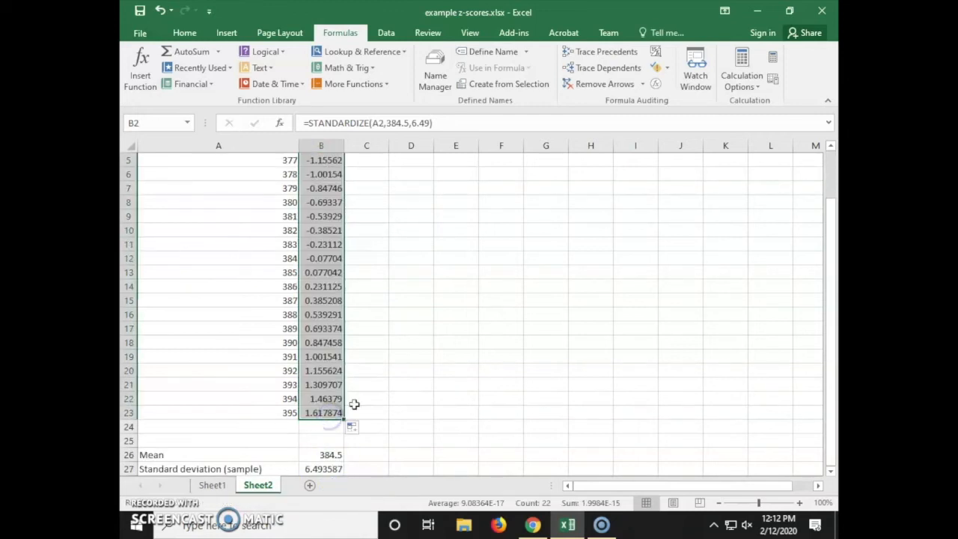
left_click(366, 398)
type("z")
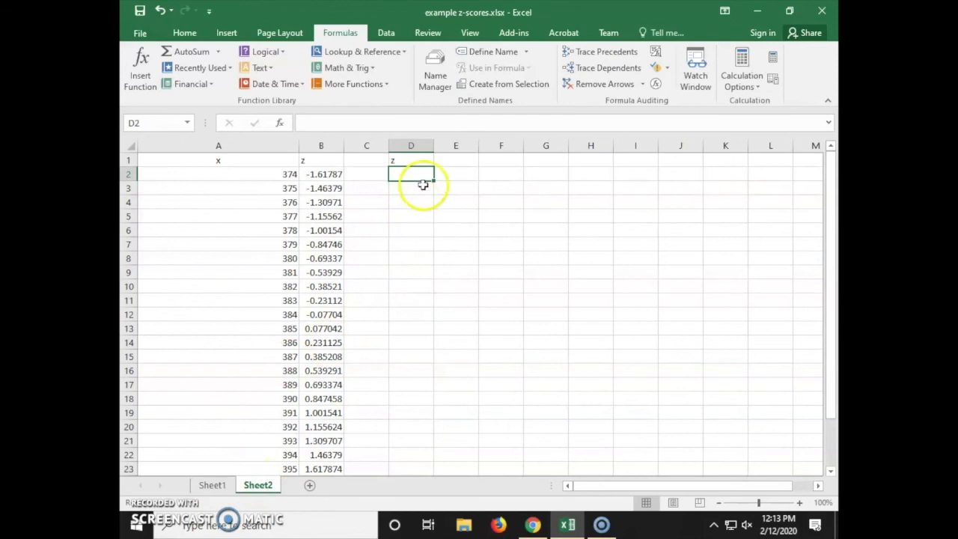
Enter =(A2-384.5)/6.49 in D2, accepting the suggested correction, to get -1.61787
type("=a2")
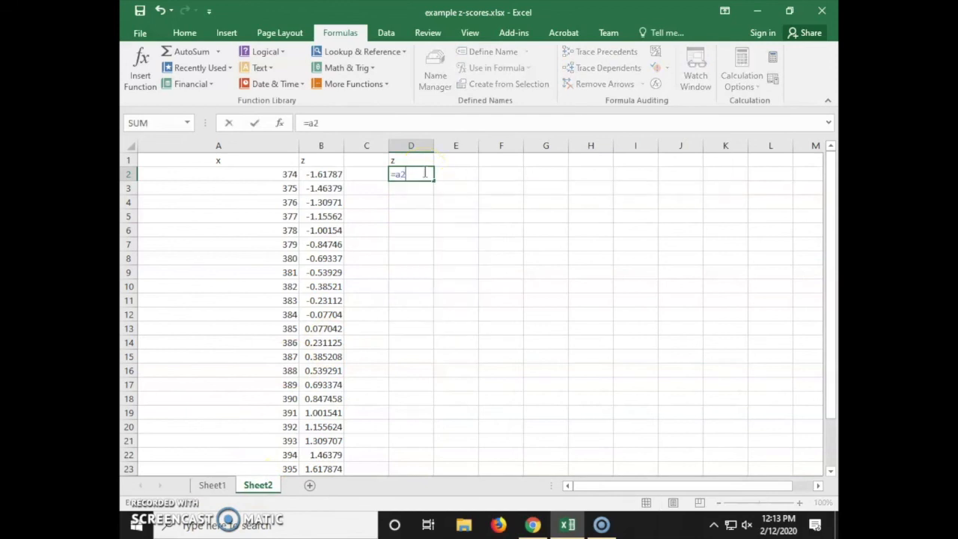
type("(")
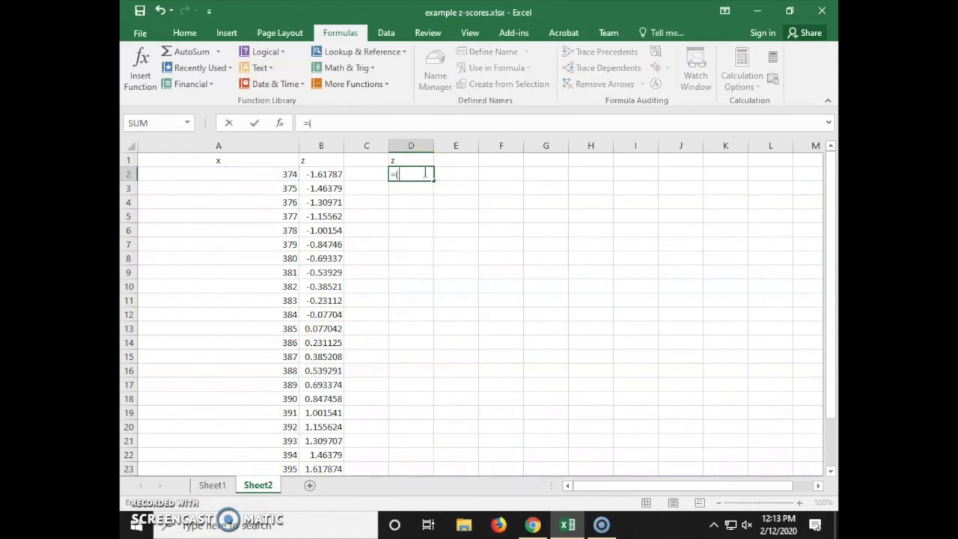
left_click(218, 174)
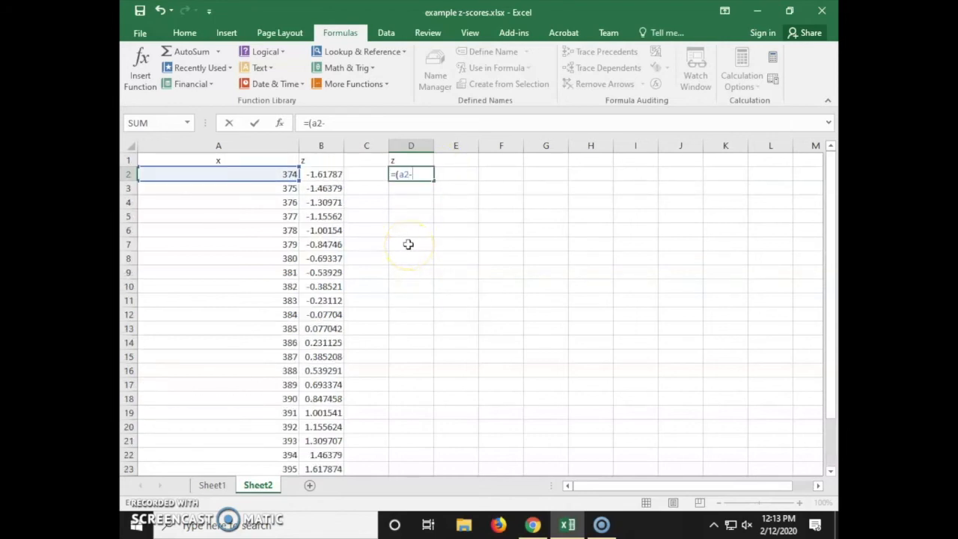
type("384.5)/6.49)")
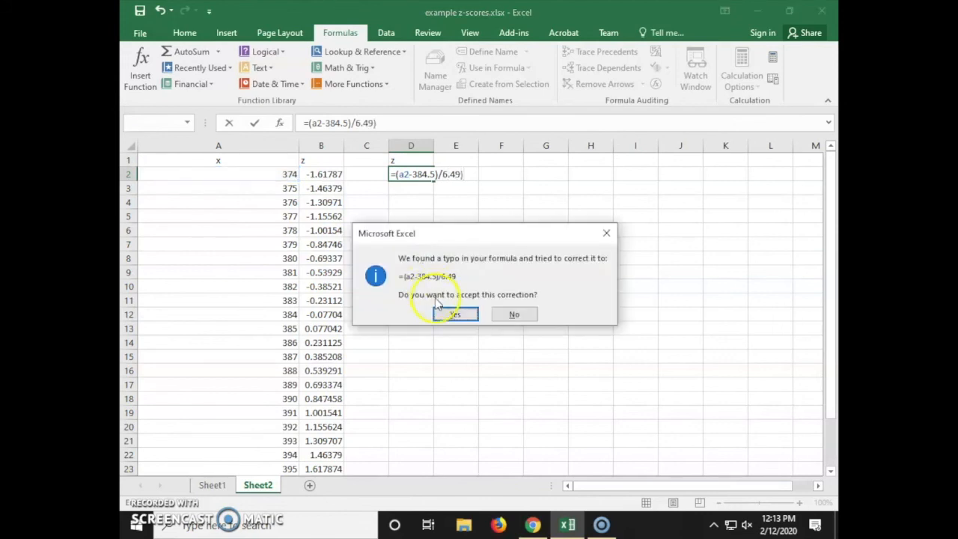
left_click(456, 314)
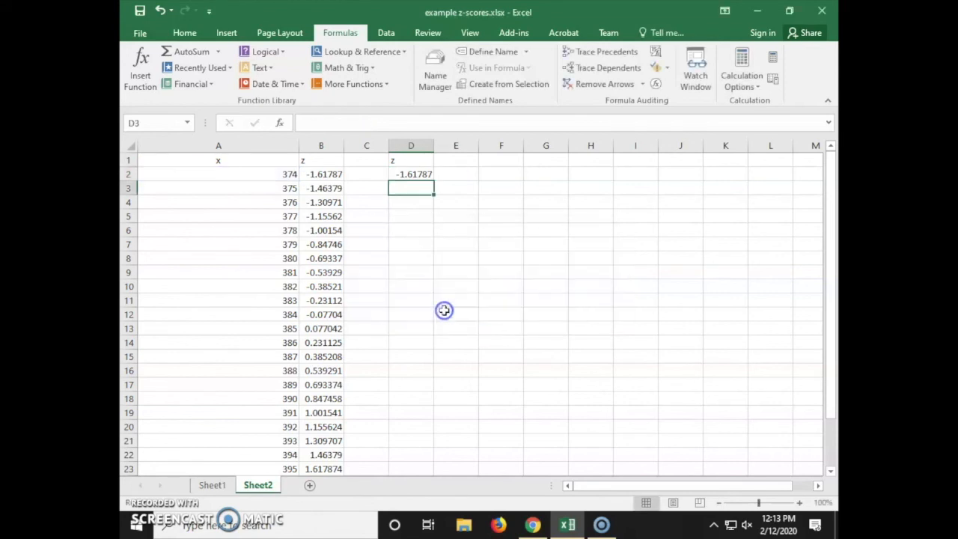
left_click(411, 174)
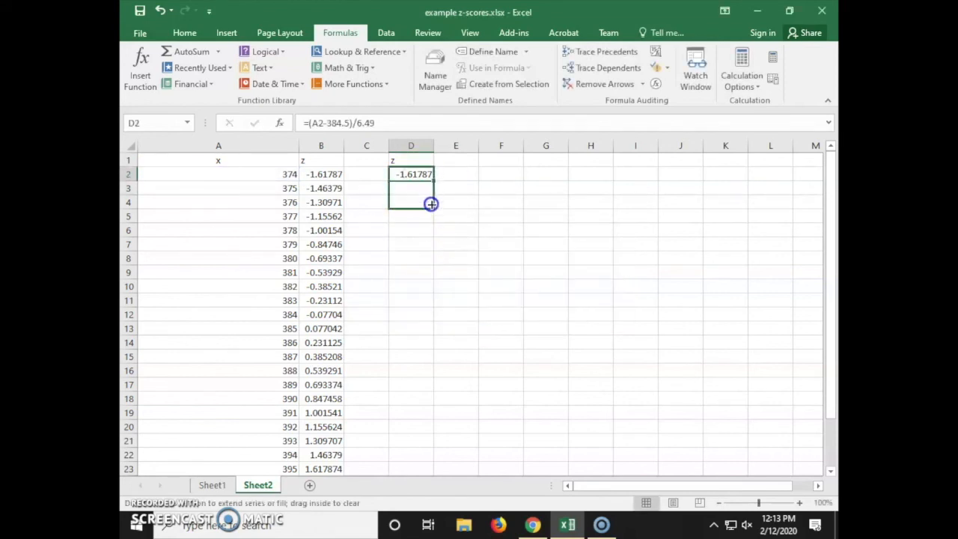